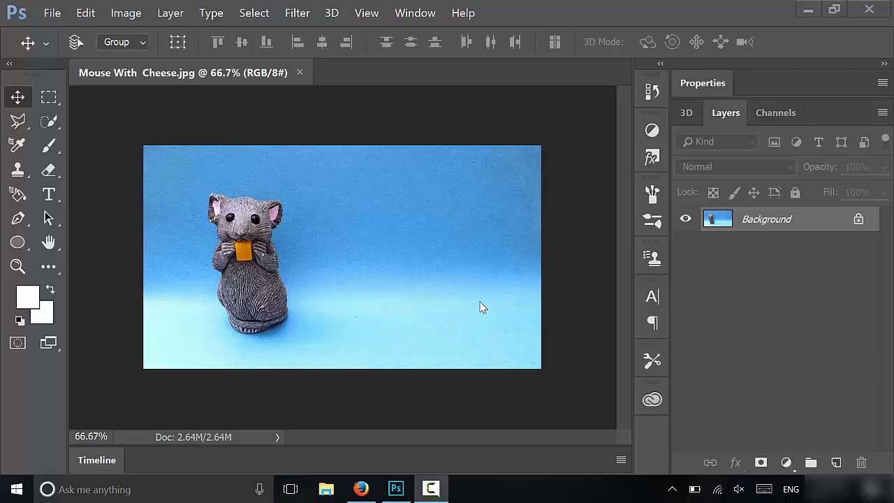
pyautogui.moveTo(559, 319)
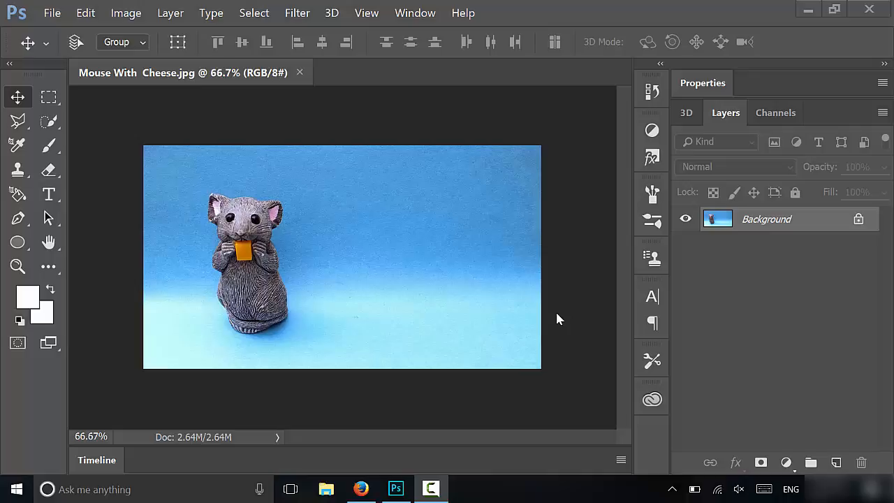
pyautogui.moveTo(555, 324)
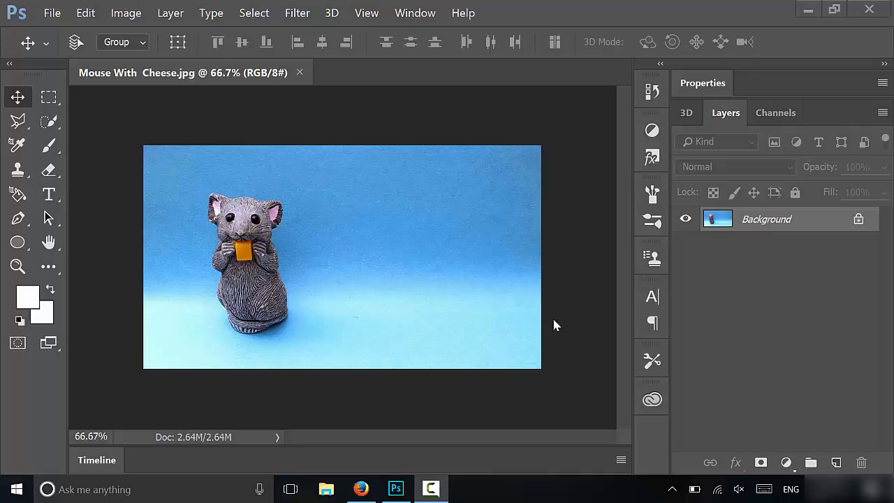
pyautogui.moveTo(531, 301)
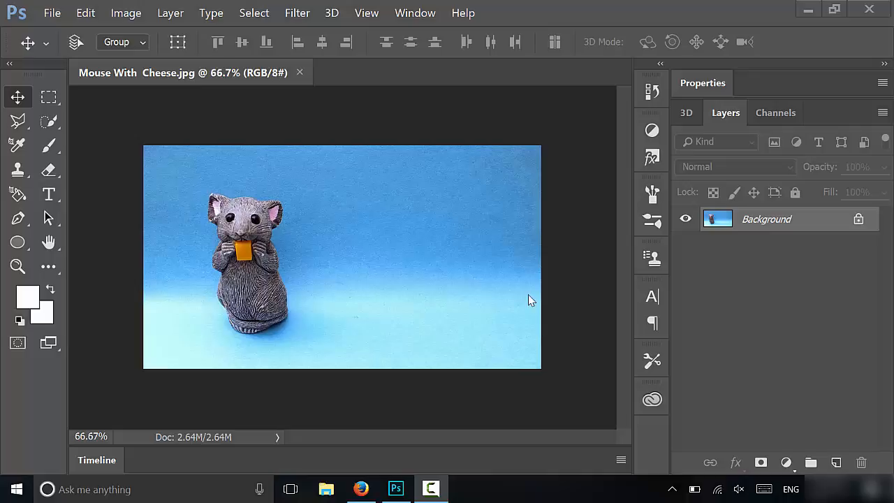
pyautogui.moveTo(109, 305)
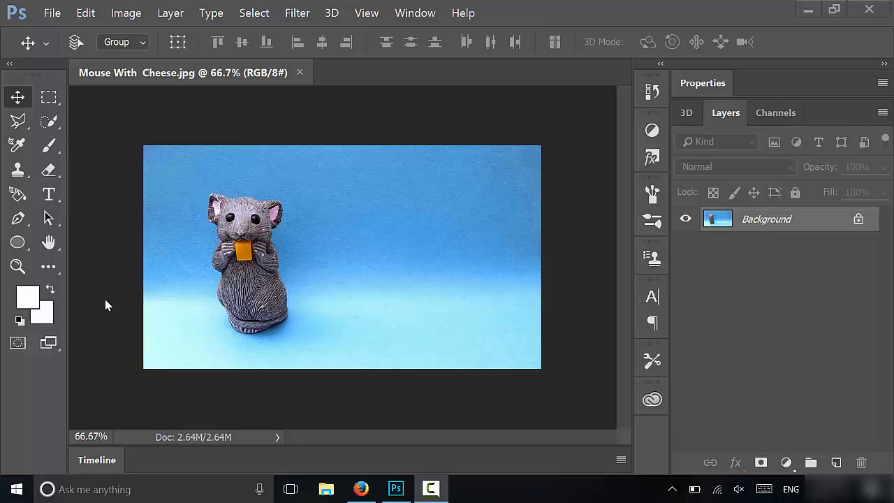
pyautogui.moveTo(114, 316)
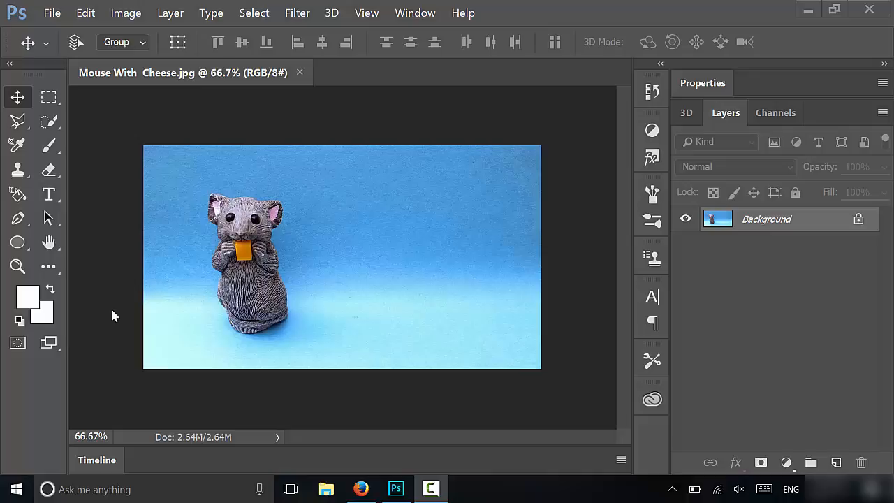
pyautogui.moveTo(269, 291)
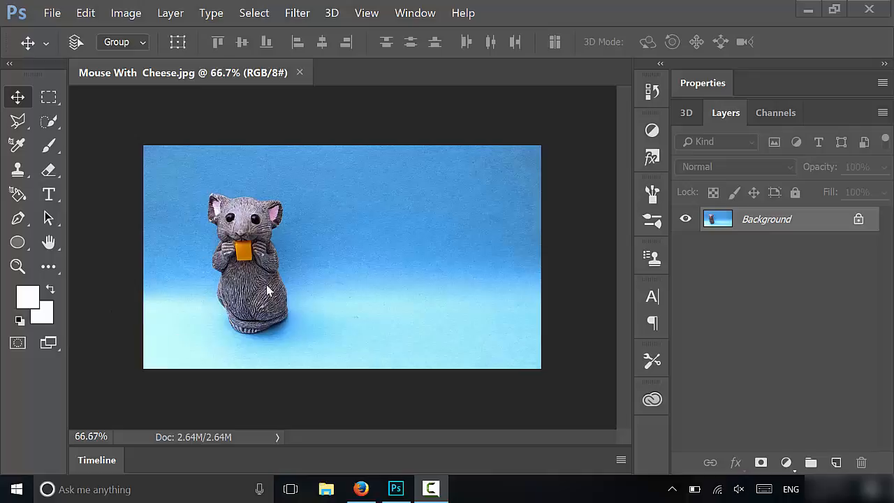
pyautogui.moveTo(271, 325)
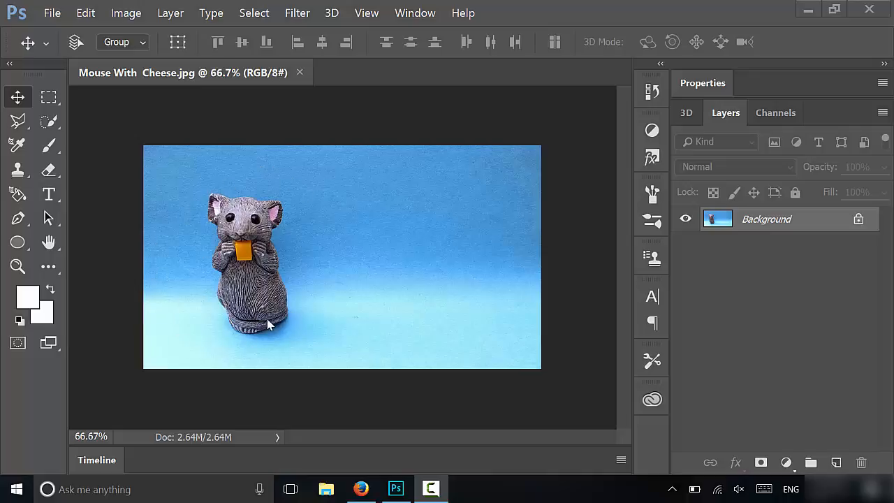
pyautogui.moveTo(502, 311)
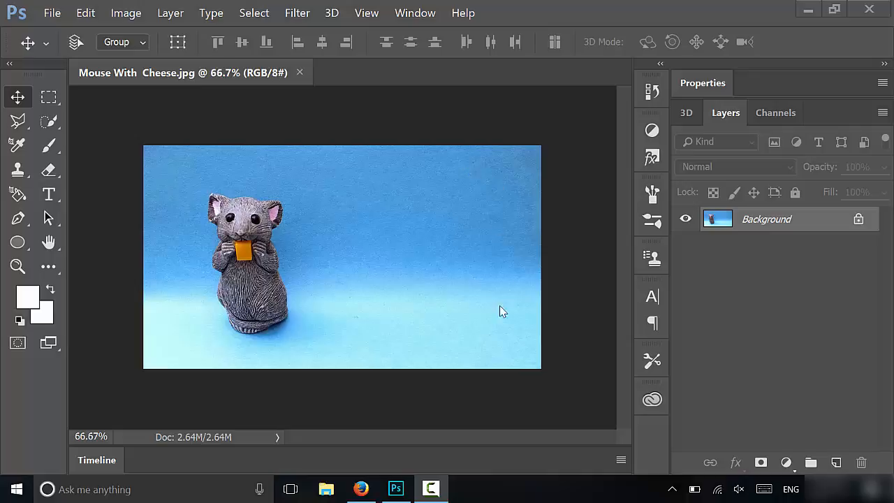
pyautogui.moveTo(140, 145)
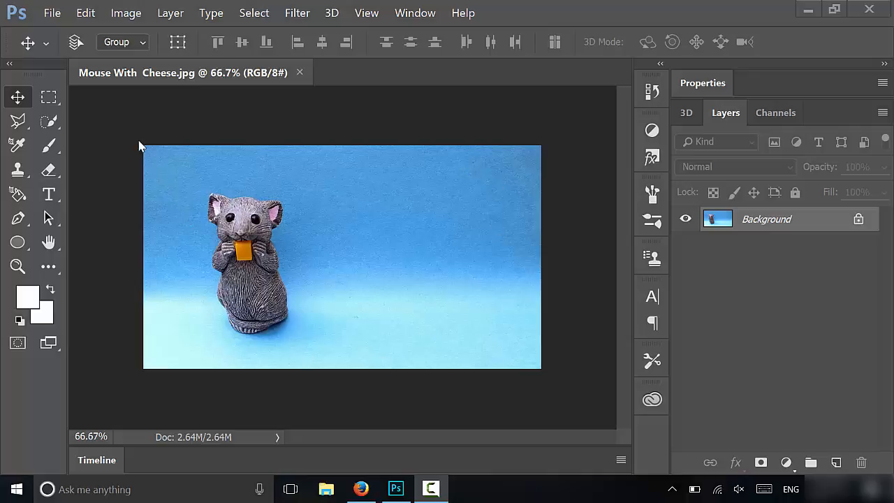
pyautogui.moveTo(342, 368)
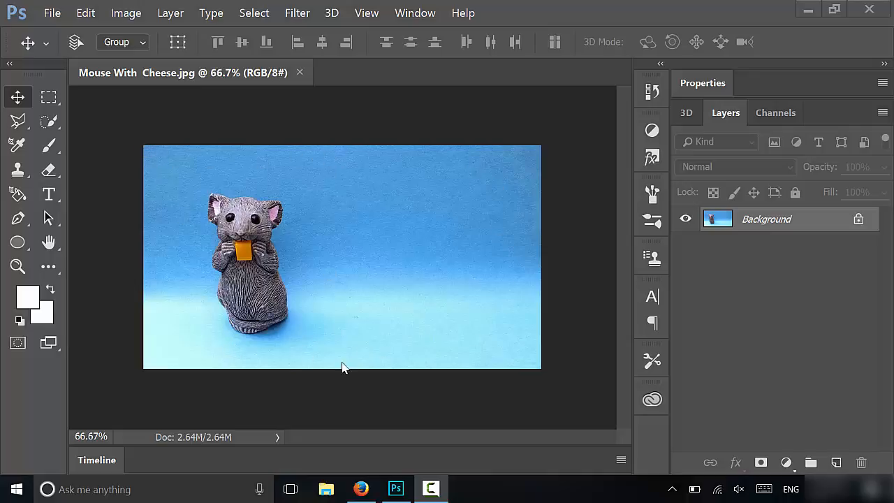
pyautogui.moveTo(173, 172)
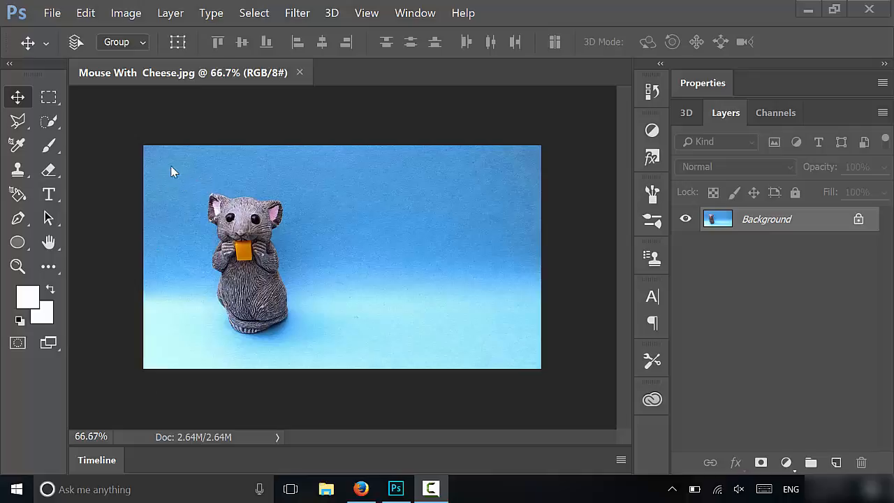
pyautogui.moveTo(408, 274)
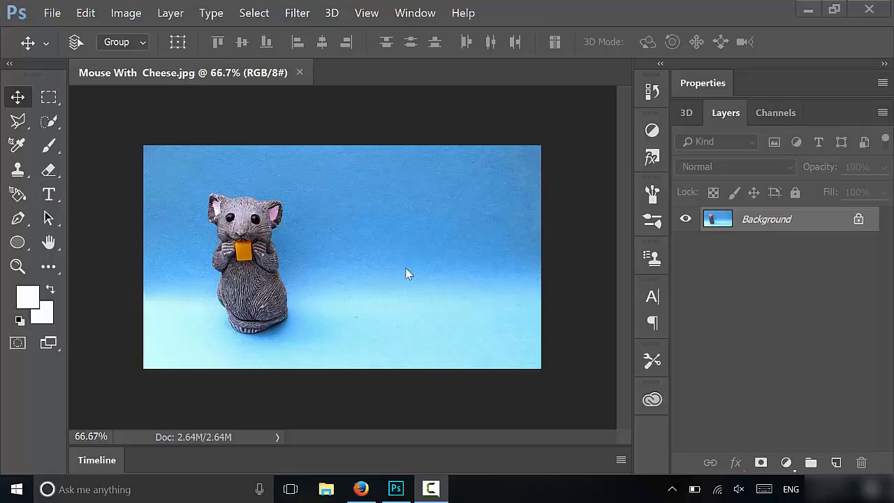
pyautogui.moveTo(66, 274)
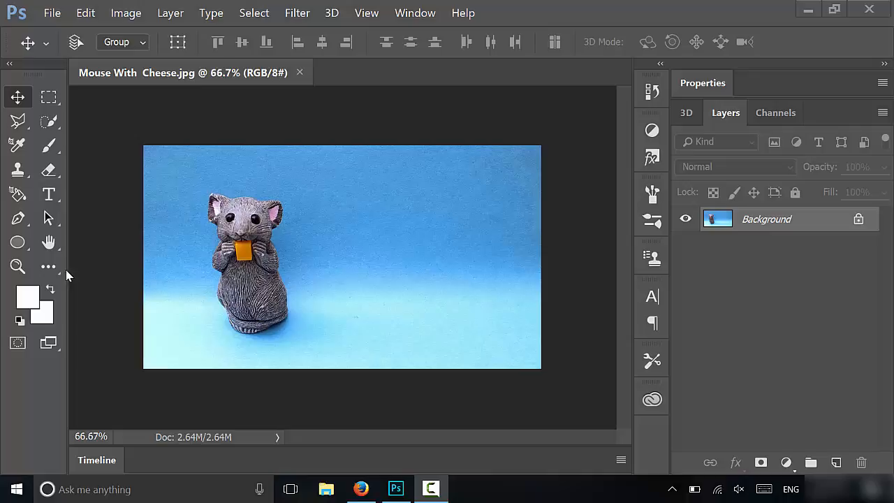
pyautogui.moveTo(66, 274)
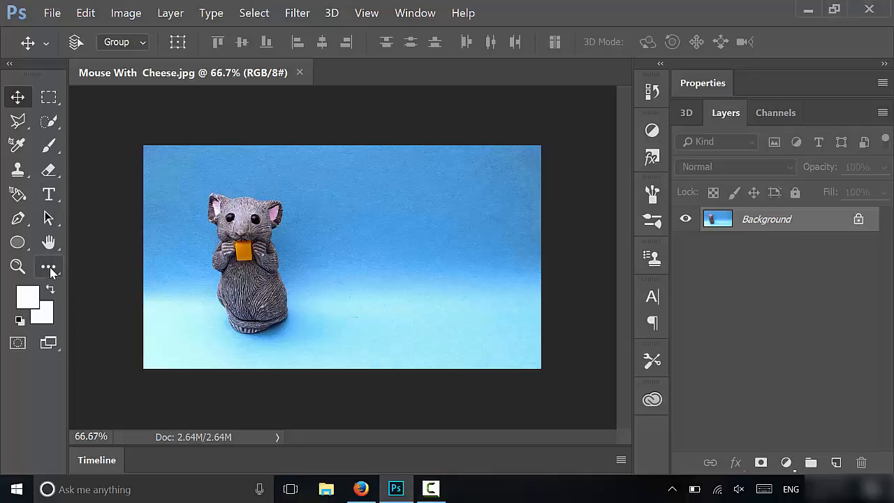
# Activate the Crop Tool from the toolbar flyout to start cropping the mouse photo
pyautogui.click(49, 267)
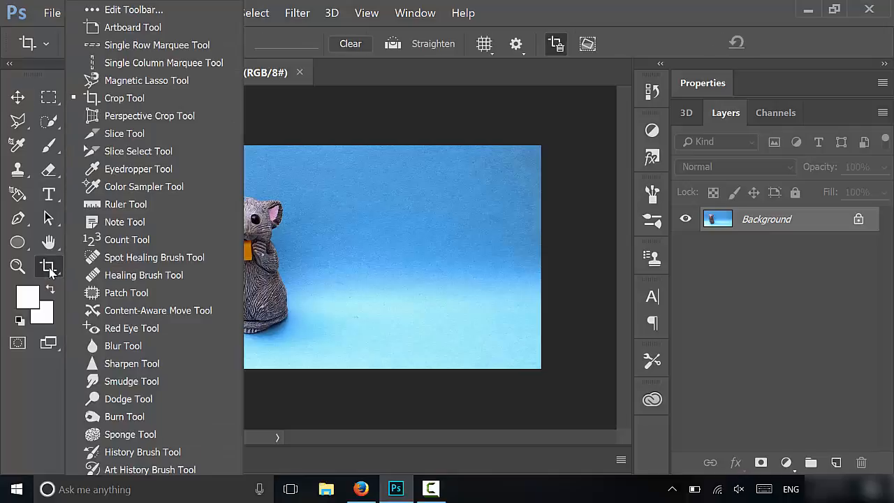
pyautogui.click(124, 98)
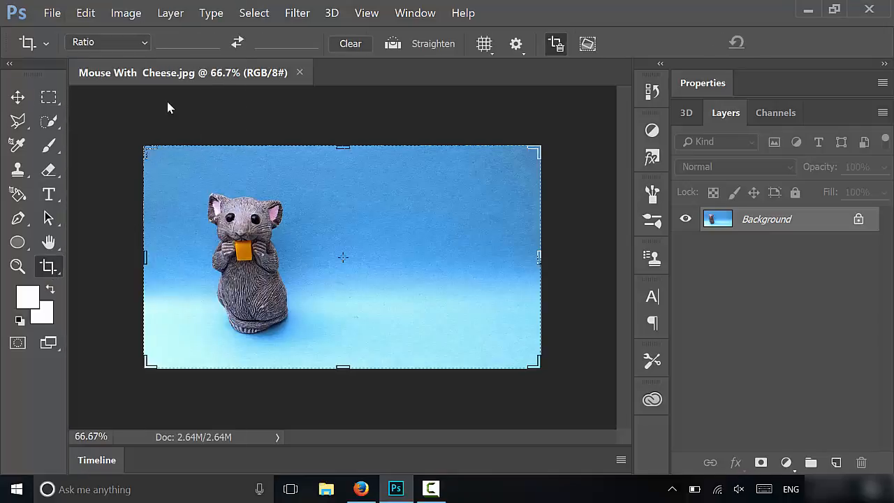
pyautogui.moveTo(548, 169)
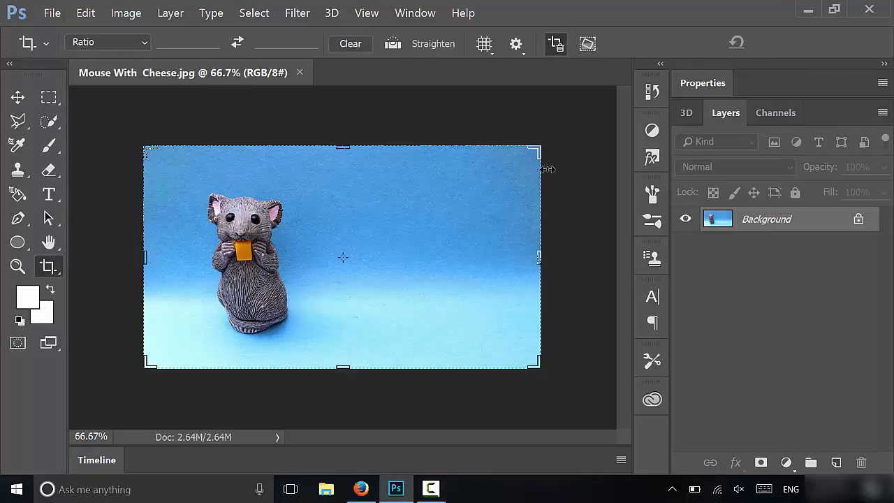
pyautogui.moveTo(293, 257)
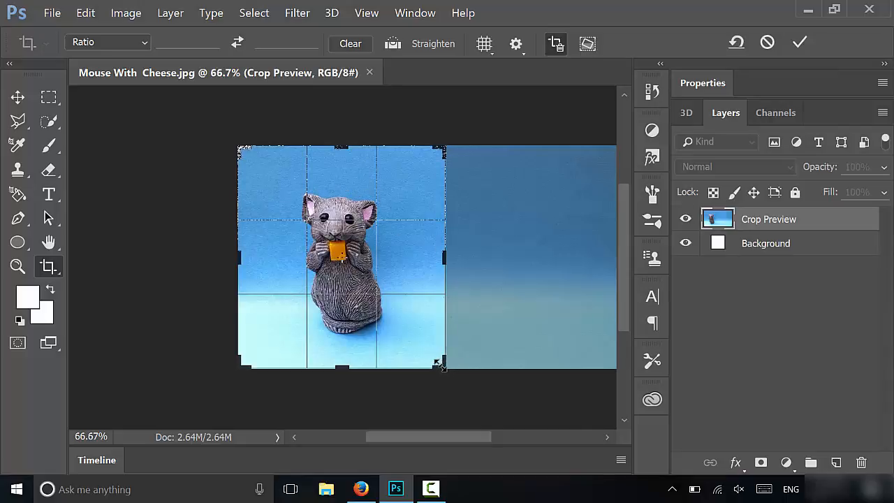
# Reposition the photo and fine-tune the near-square crop frame so the mouse sits centered
pyautogui.moveTo(441, 366); pyautogui.dragTo(441, 363)
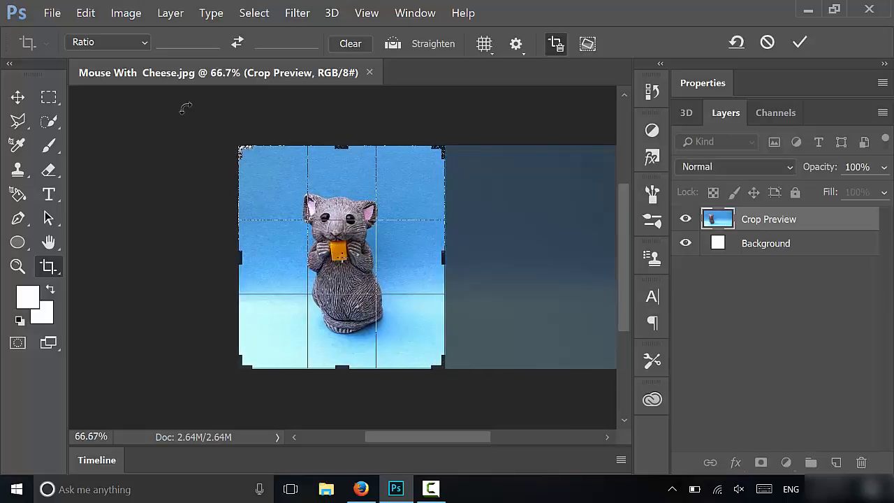
pyautogui.moveTo(238, 150); pyautogui.dragTo(241, 155)
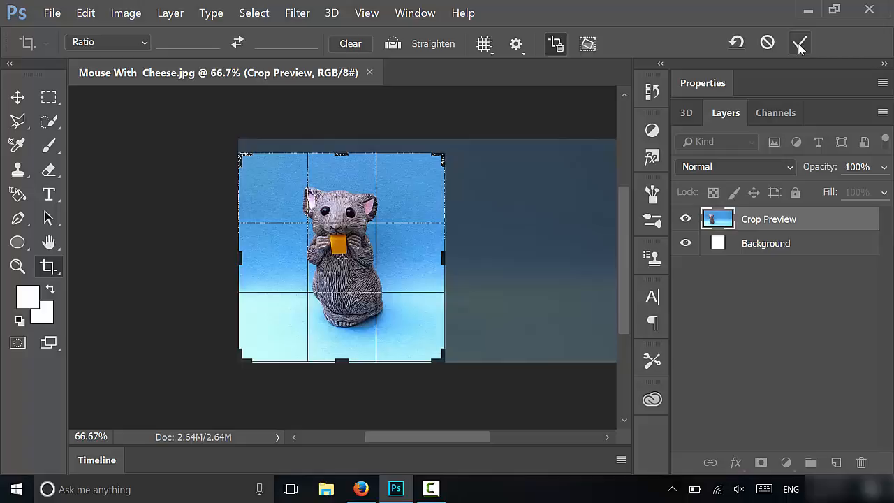
pyautogui.moveTo(800, 44)
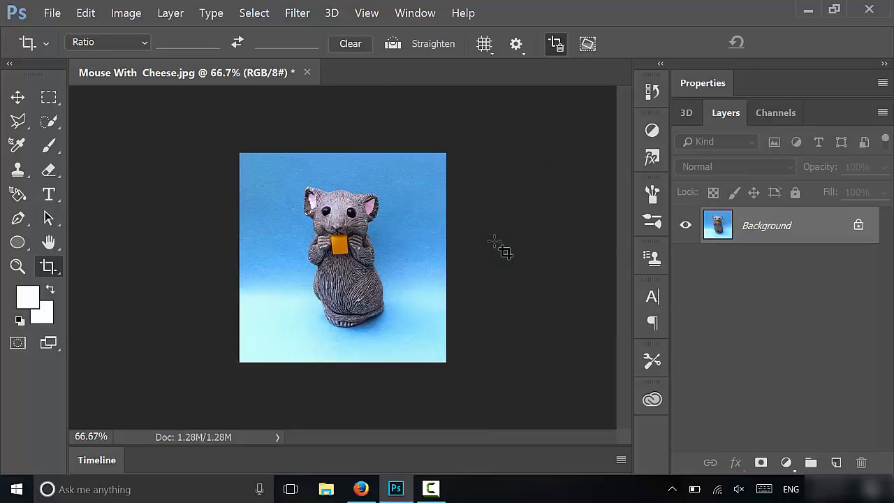
pyautogui.moveTo(398, 321)
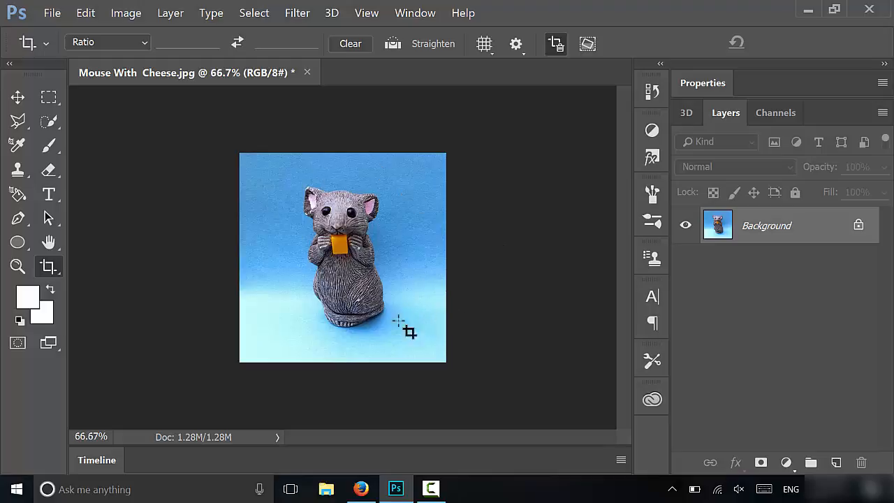
pyautogui.moveTo(311, 231)
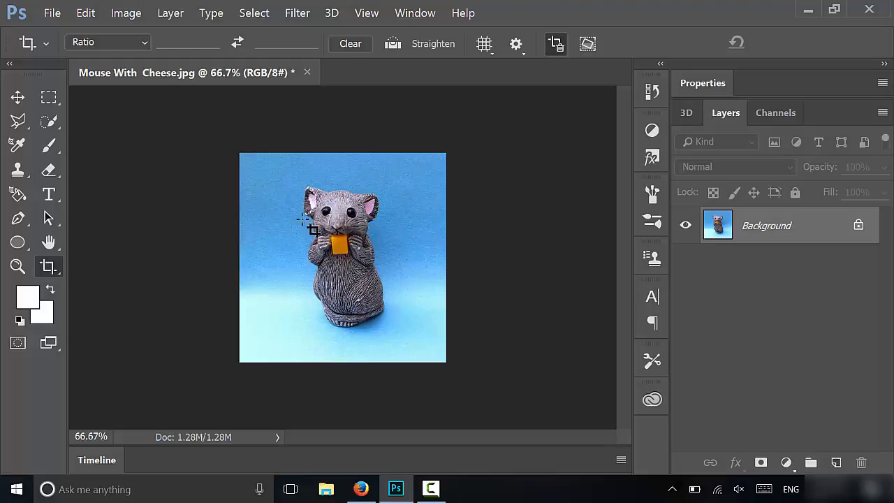
pyautogui.moveTo(262, 343)
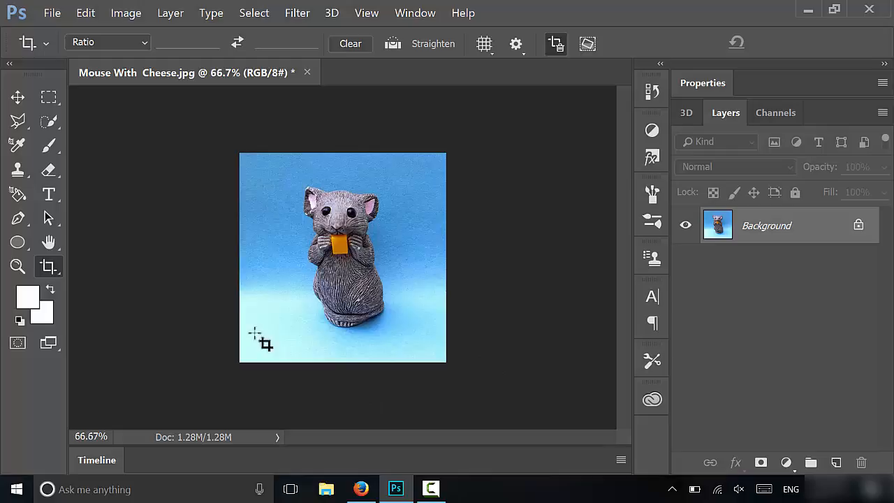
pyautogui.moveTo(471, 171)
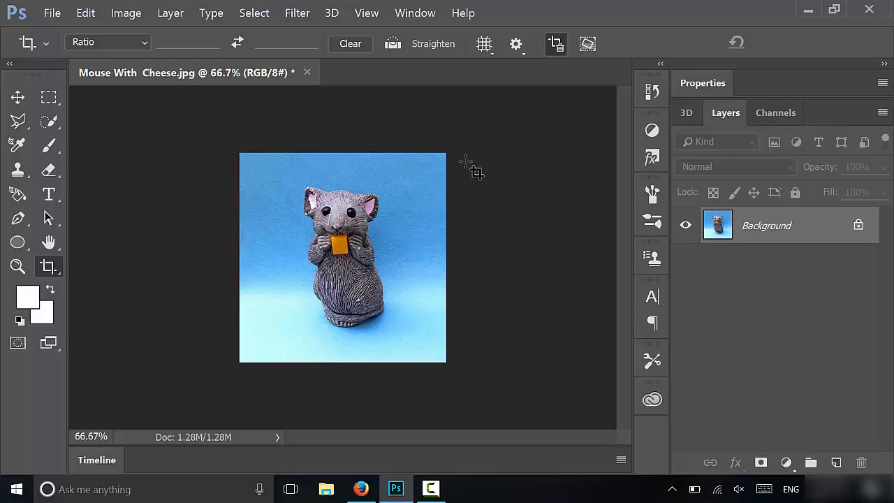
pyautogui.moveTo(479, 219)
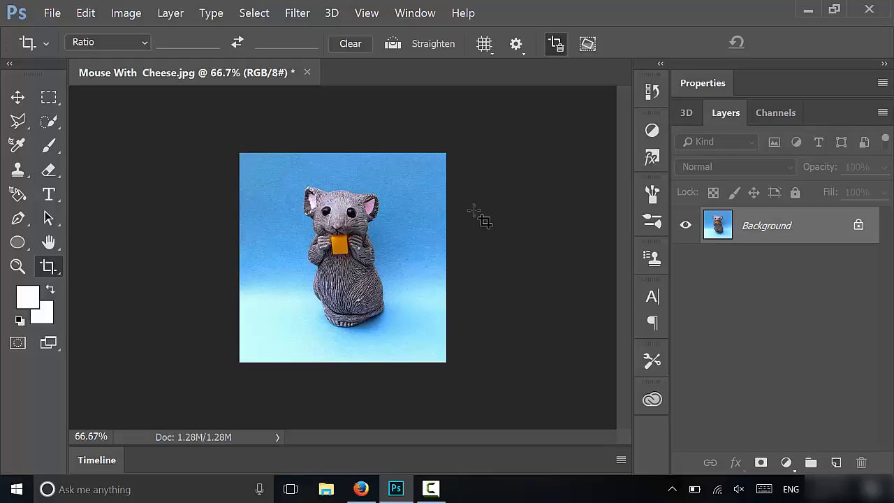
pyautogui.moveTo(489, 332)
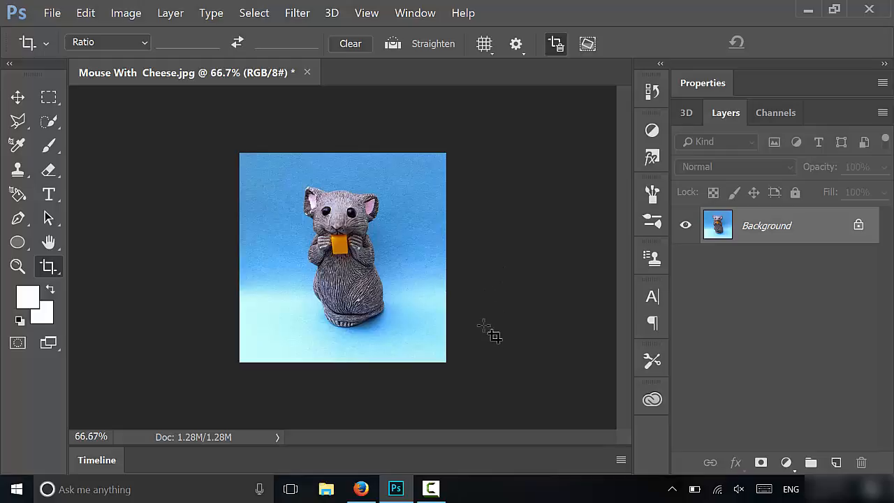
pyautogui.moveTo(491, 393)
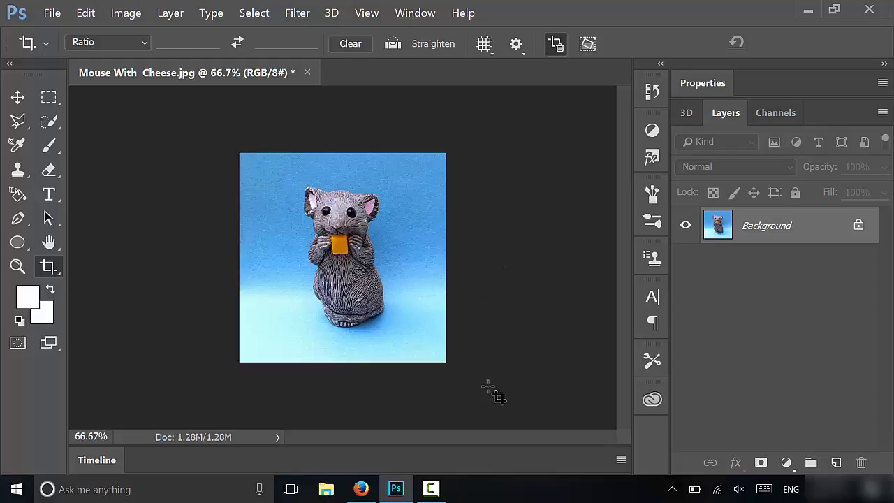